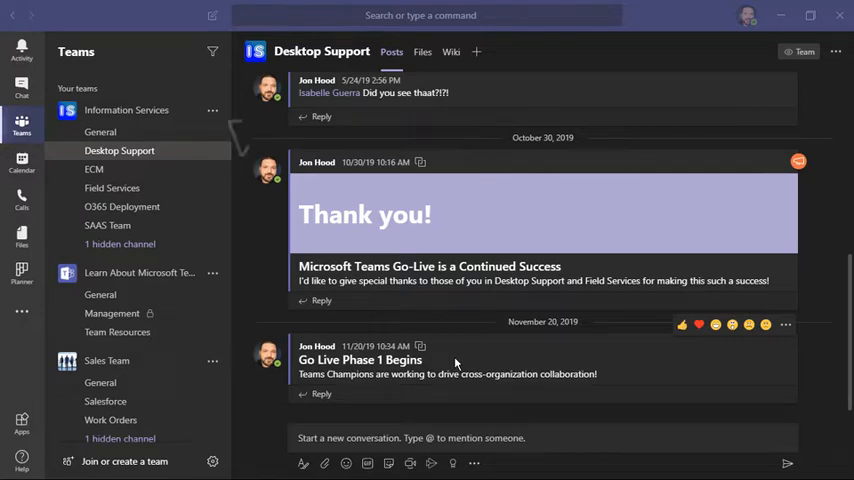
Step: Open Manage tags from the Information Services team's options menu
click(213, 110)
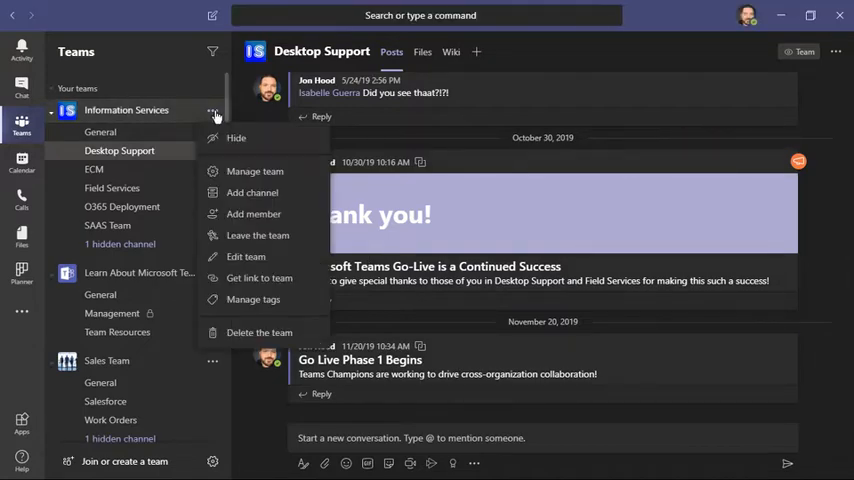
mouse_move(253, 299)
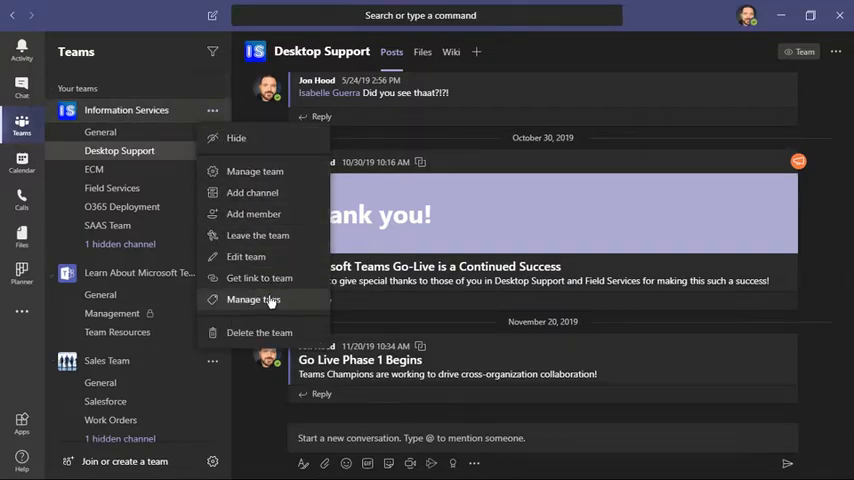
click(253, 299)
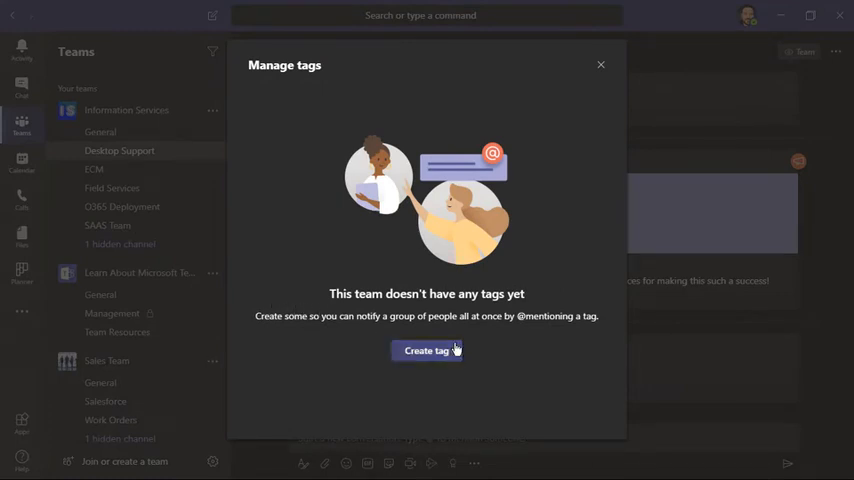
Step: Create a tag named 'Leaders' with three team members
click(426, 350)
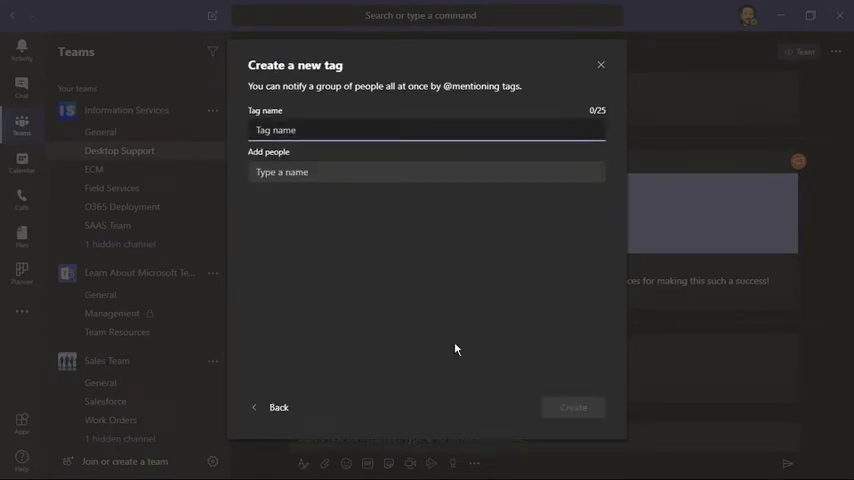
text(Leadership)
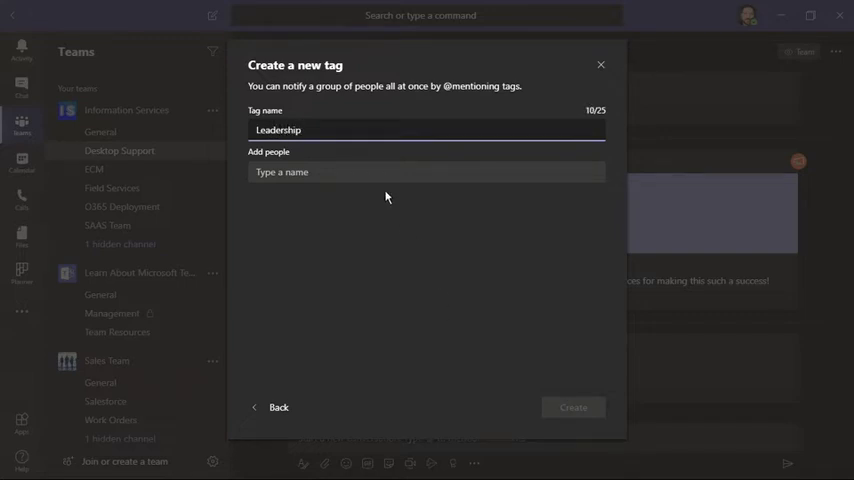
text(s)
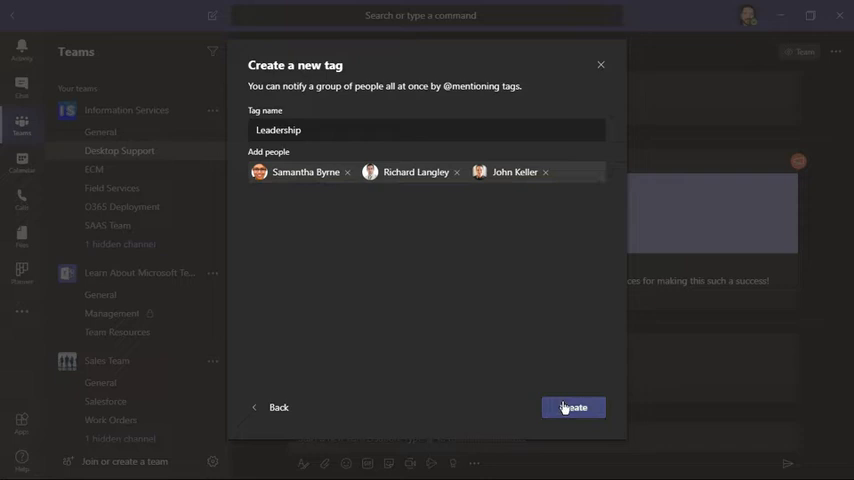
click(572, 407)
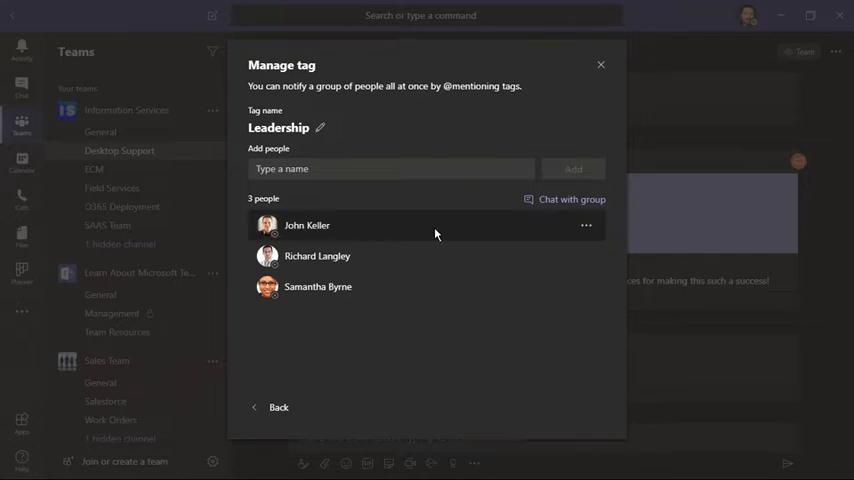
Step: Change the tag's name to 'Leadership Team' and save it
click(587, 225)
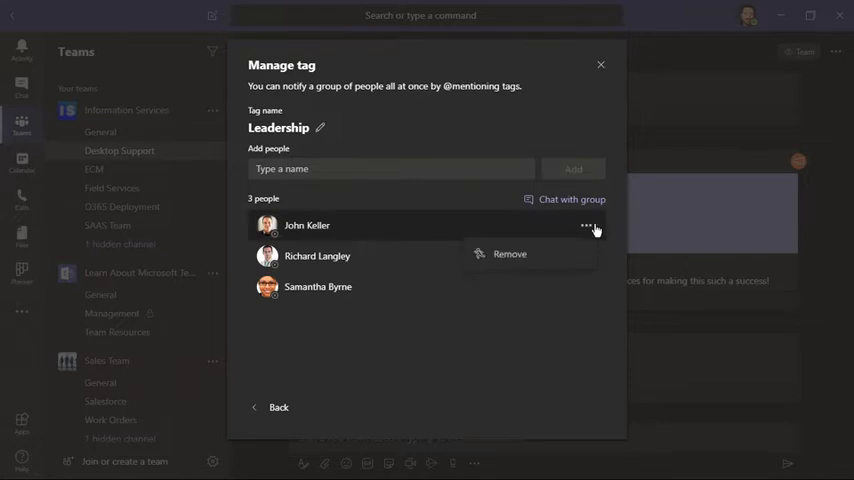
mouse_move(348, 156)
text( Team)
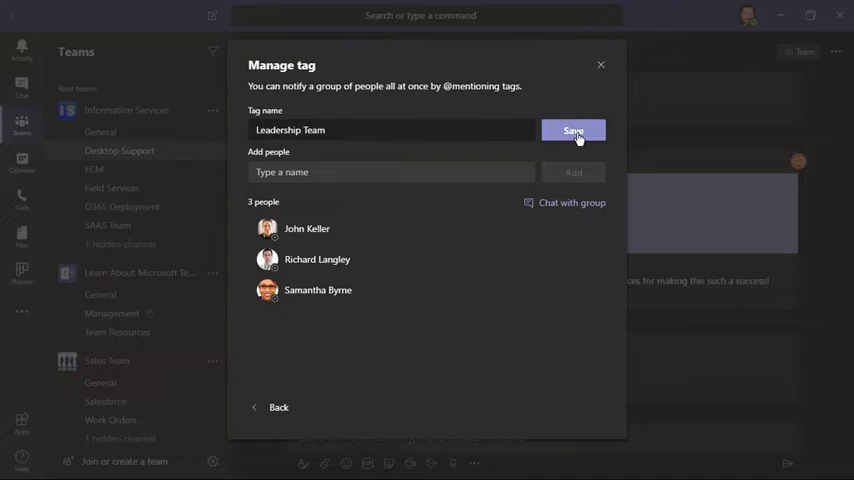
click(573, 130)
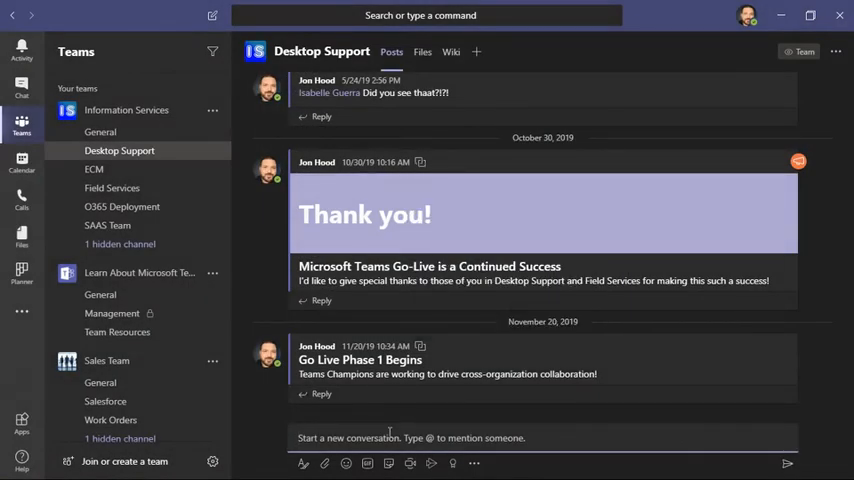
text(@r)
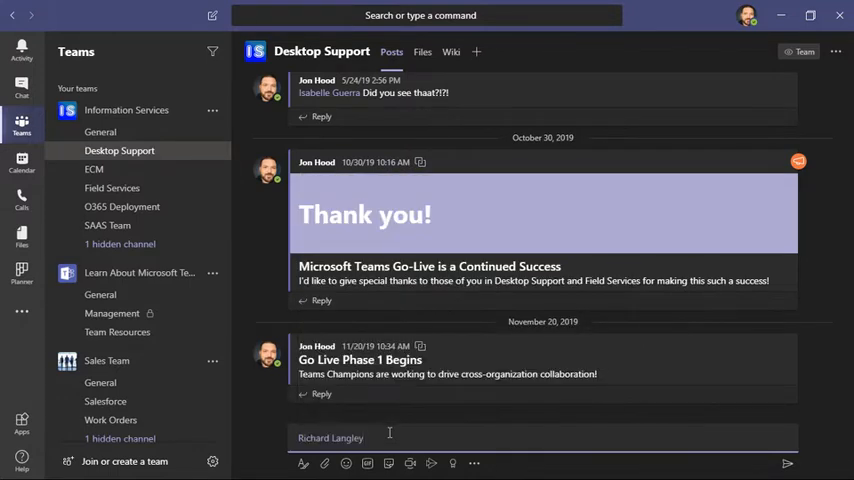
text(@san)
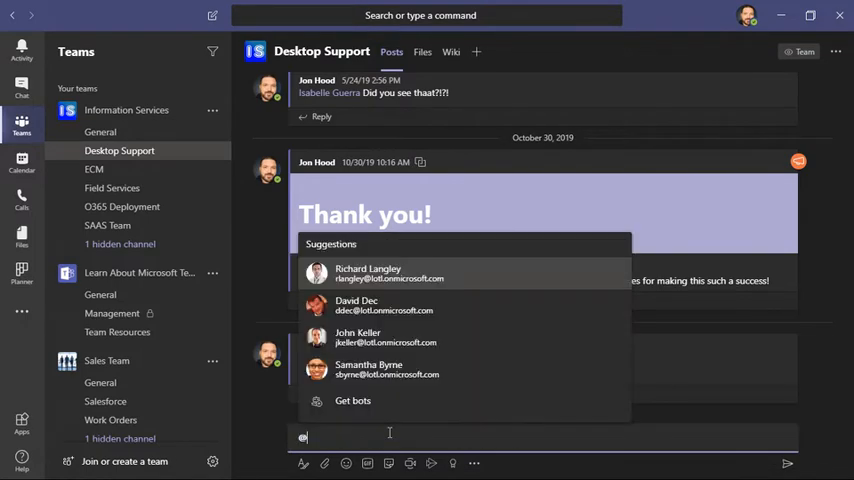
text(desk)
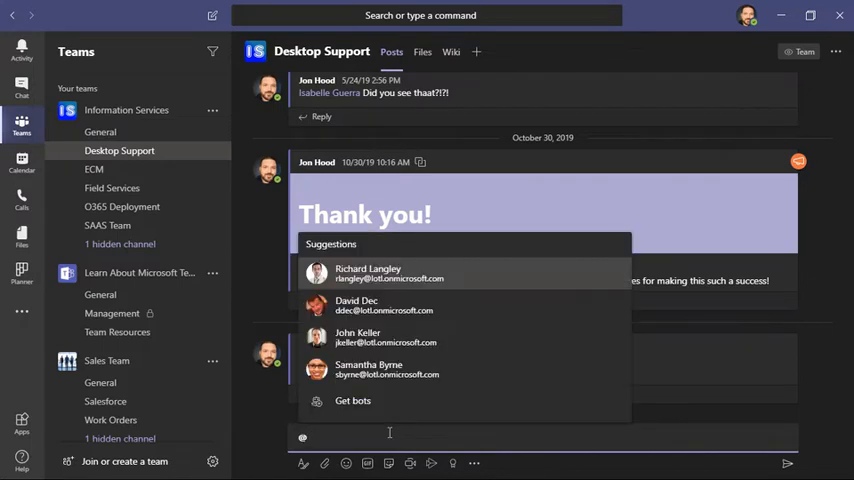
text(Leadership Team)
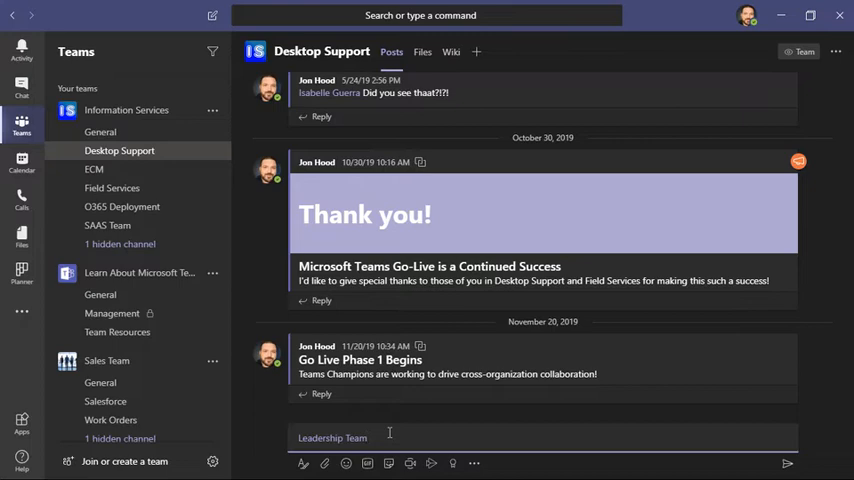
click(366, 438)
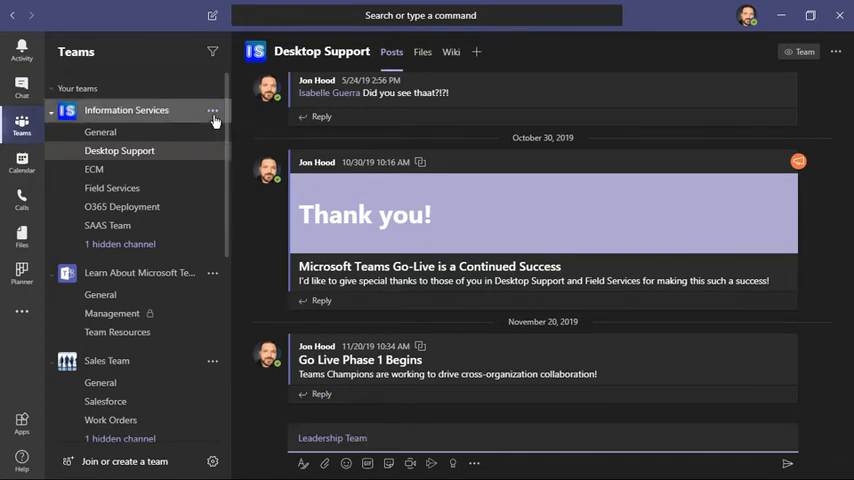
Step: In Information Services settings, set 'Who can add tags' to All members
click(212, 110)
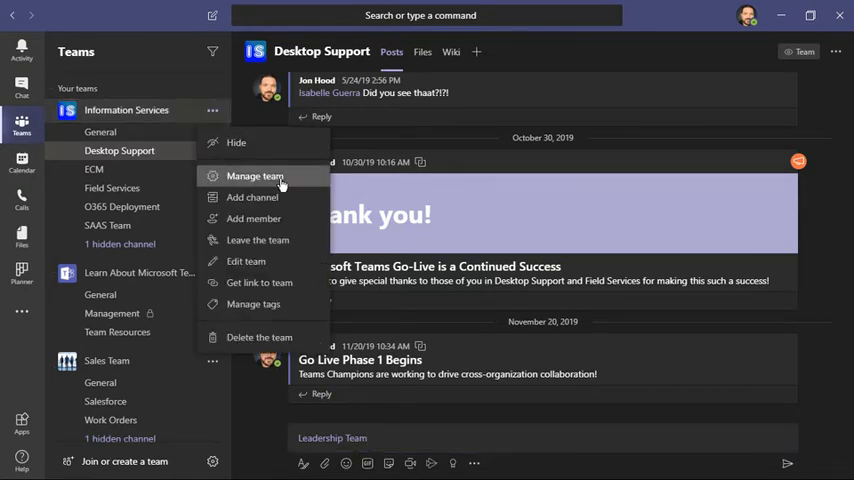
click(254, 176)
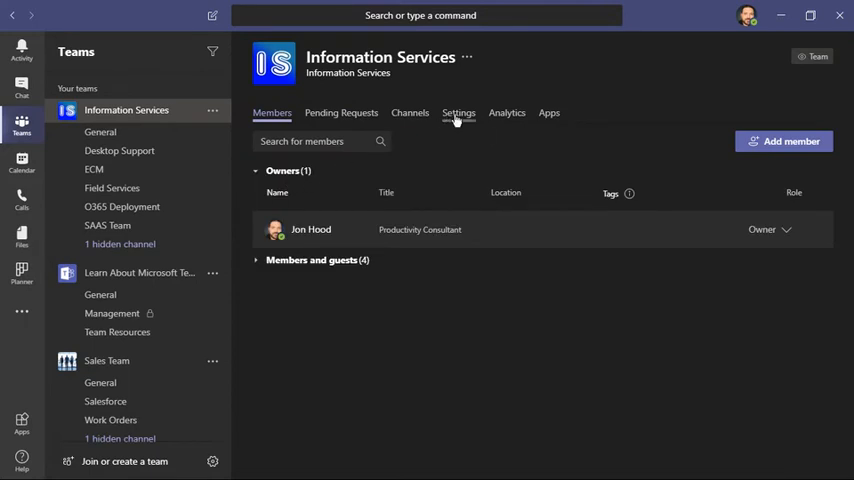
click(458, 112)
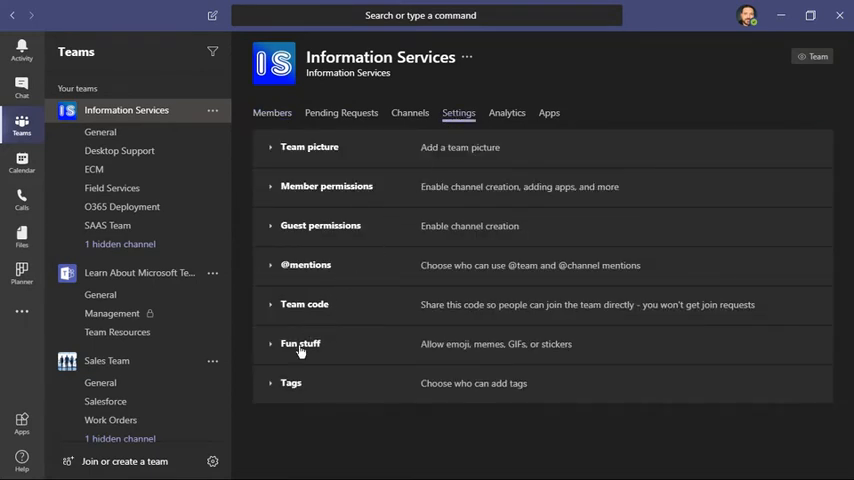
click(291, 383)
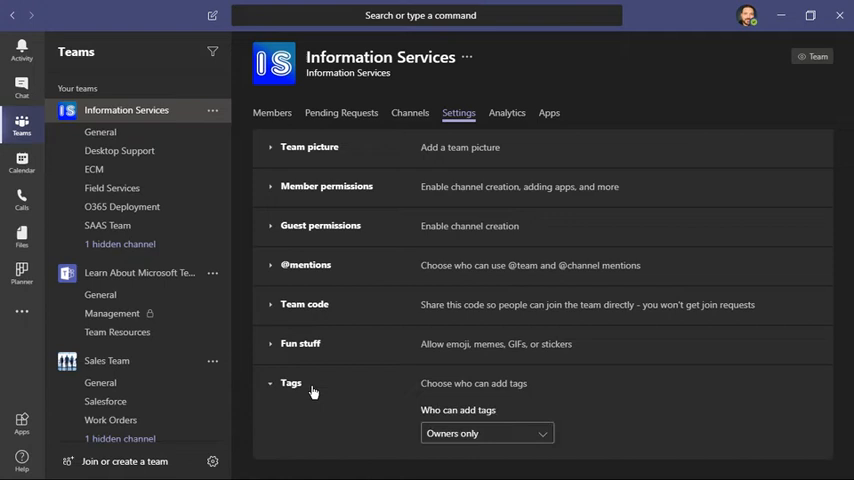
click(487, 433)
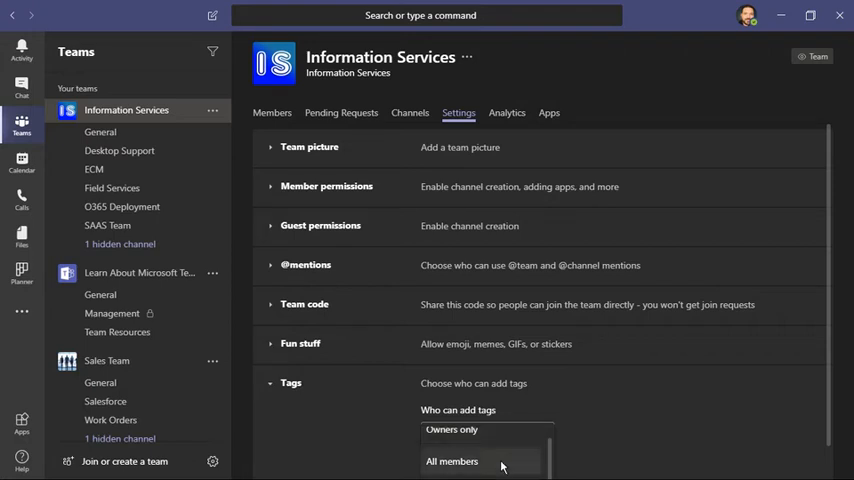
click(452, 461)
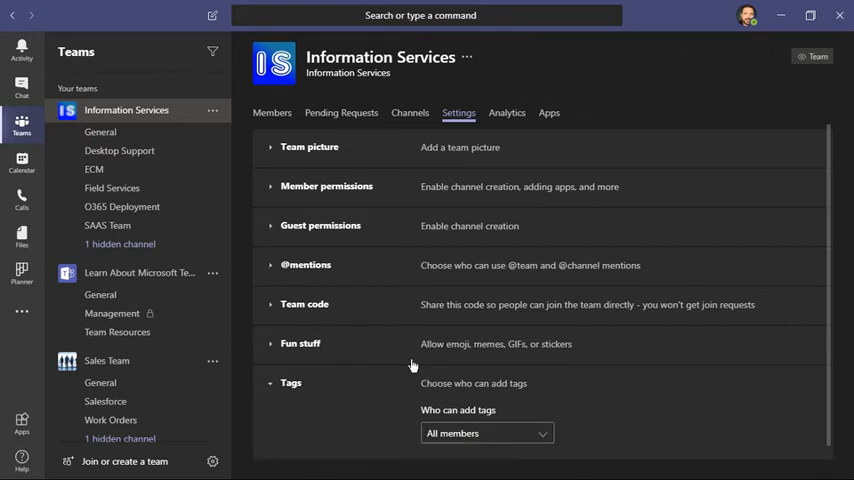
click(212, 110)
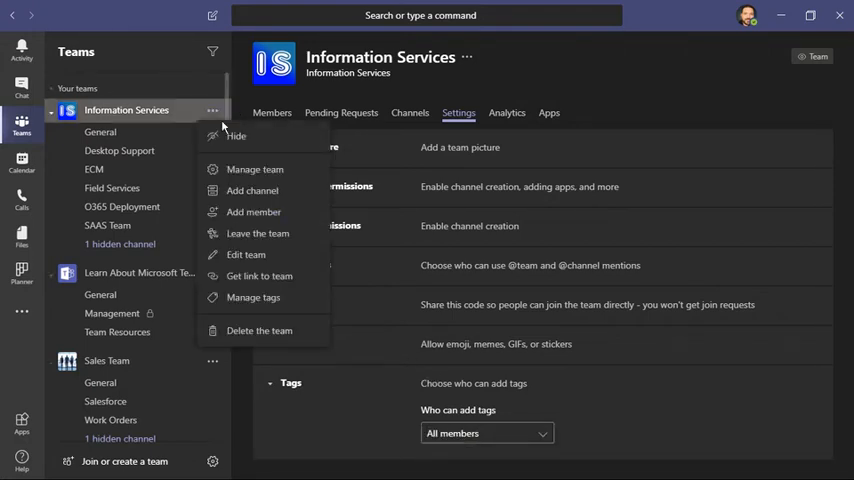
Step: Remove both remaining people from the Leadership Team tag and close the tag dialog
click(253, 297)
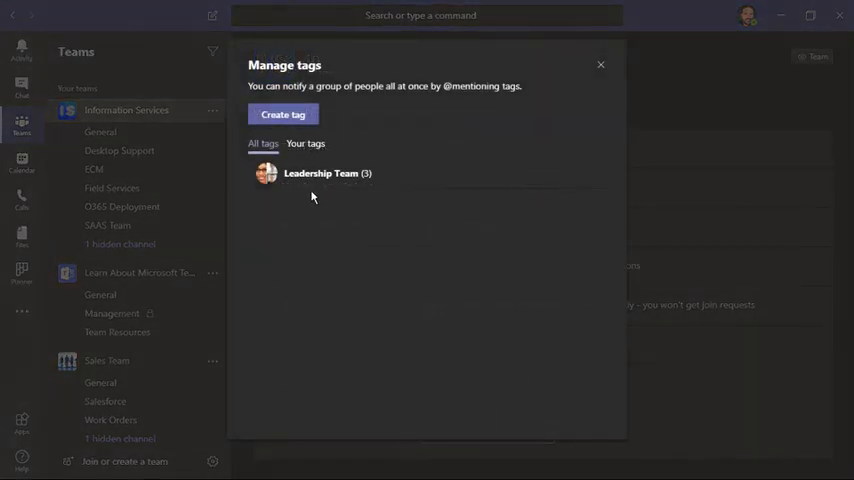
click(327, 173)
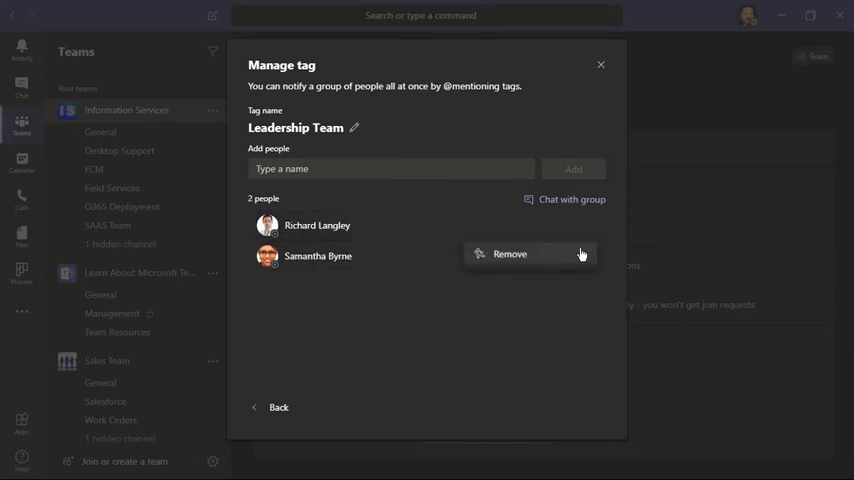
click(509, 253)
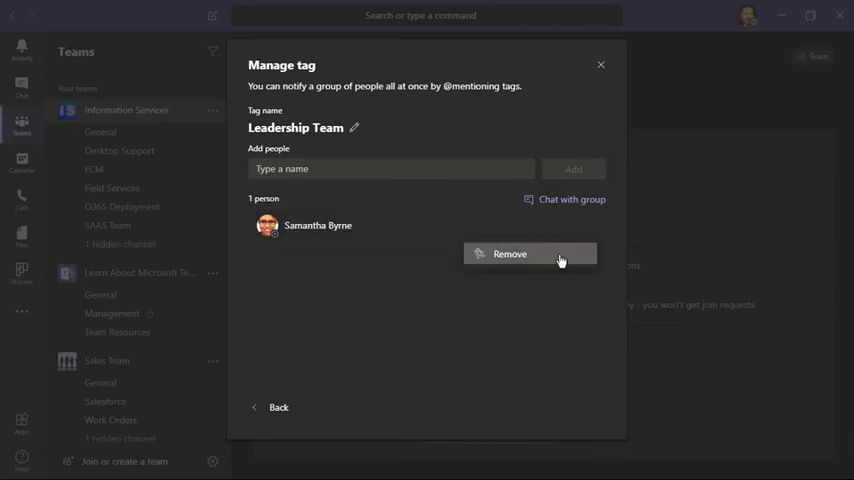
click(509, 253)
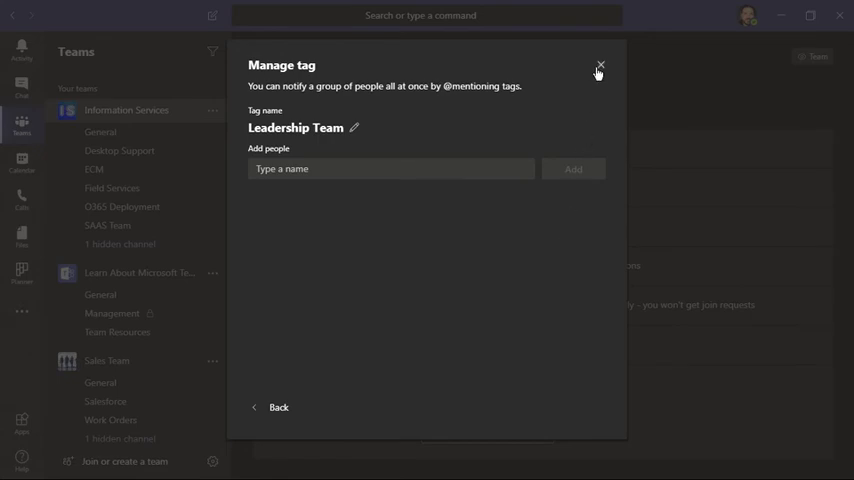
click(599, 67)
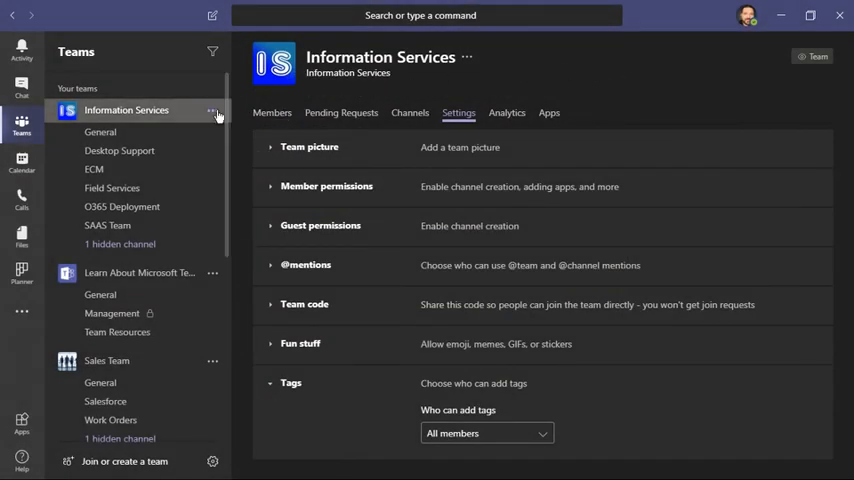